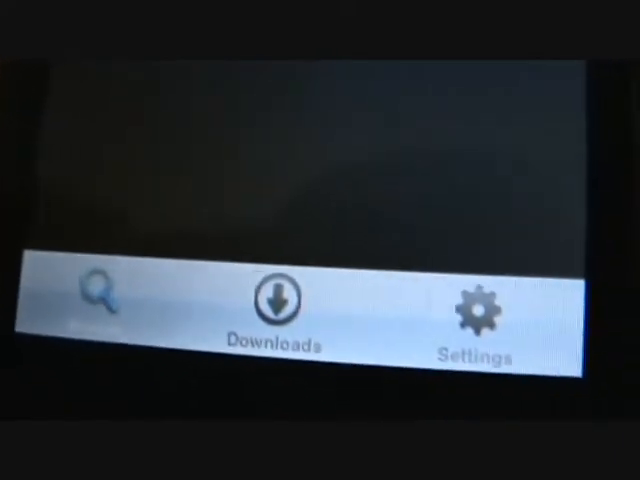
Open Installous Downloads and install the downloaded game file.
click(275, 300)
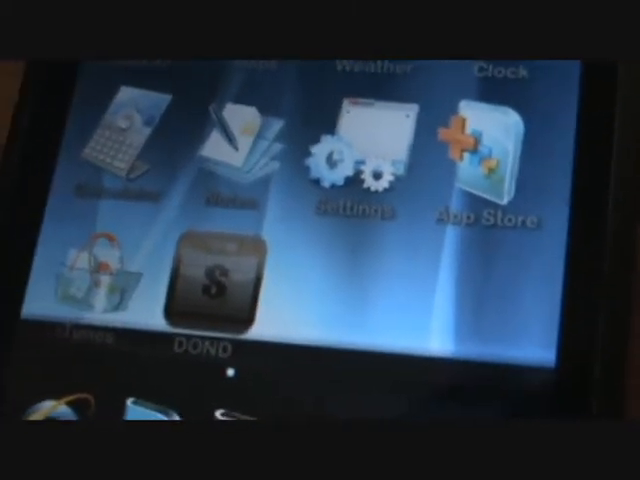
Launch the DOND game from its home screen icon.
click(210, 280)
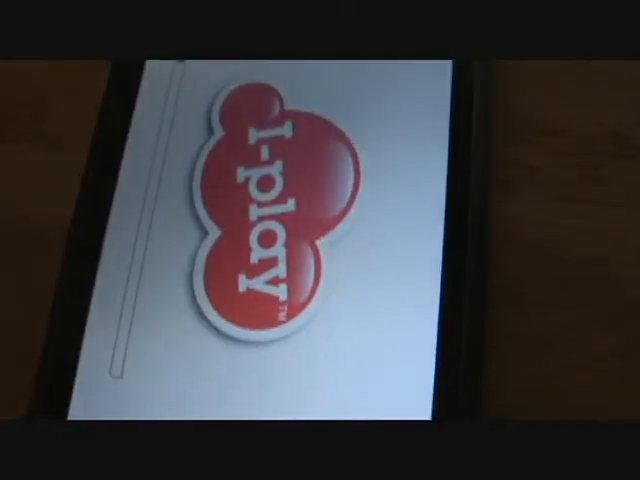